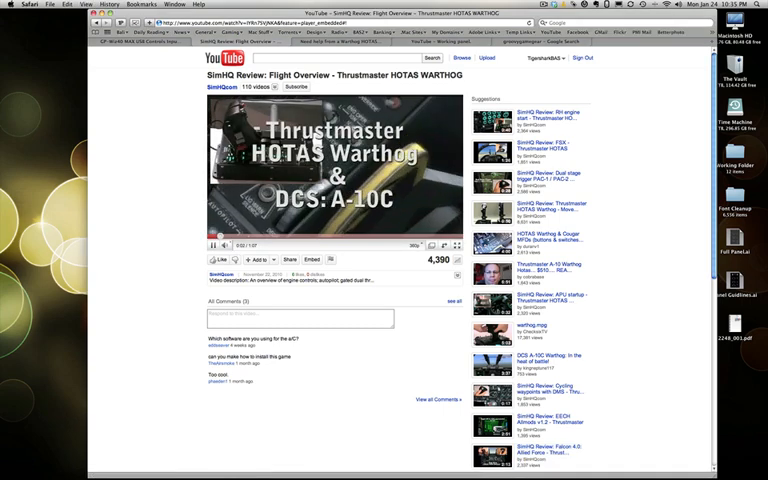
# Step: Bring up the electrical power panel reference photo in Preview
pyautogui.click(212, 244)
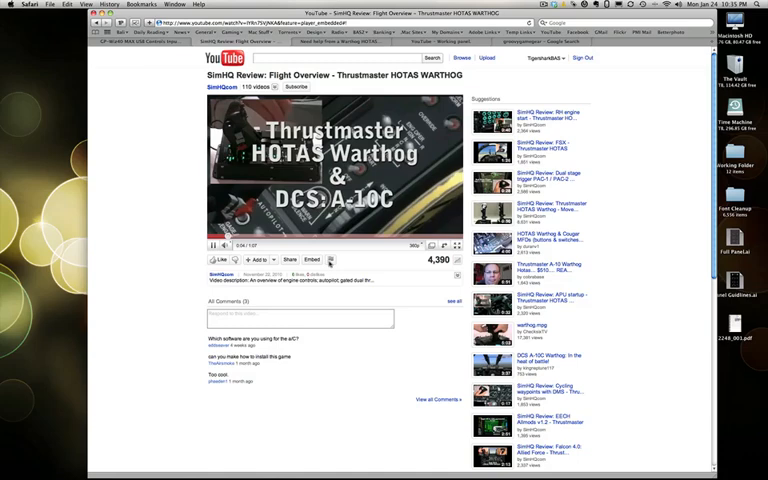
pyautogui.click(212, 244)
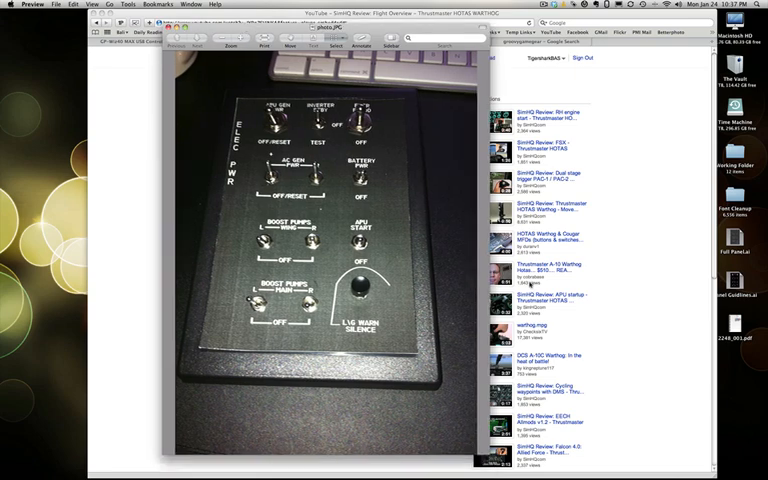
pyautogui.moveTo(530, 284)
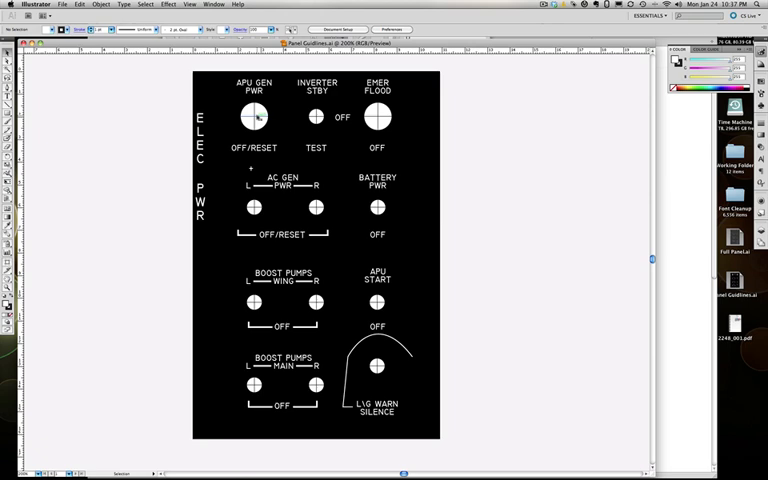
# Step: Draw vertical guide lines through the switch-hole columns of the ELEC PWR panel
pyautogui.click(252, 116)
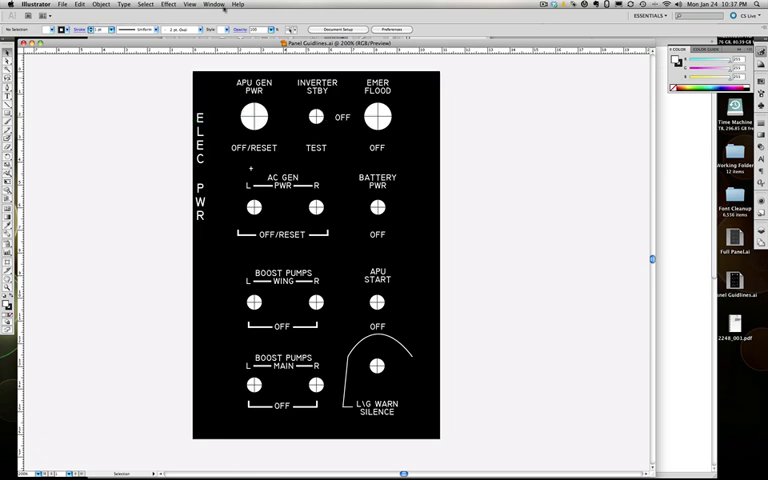
pyautogui.click(212, 4)
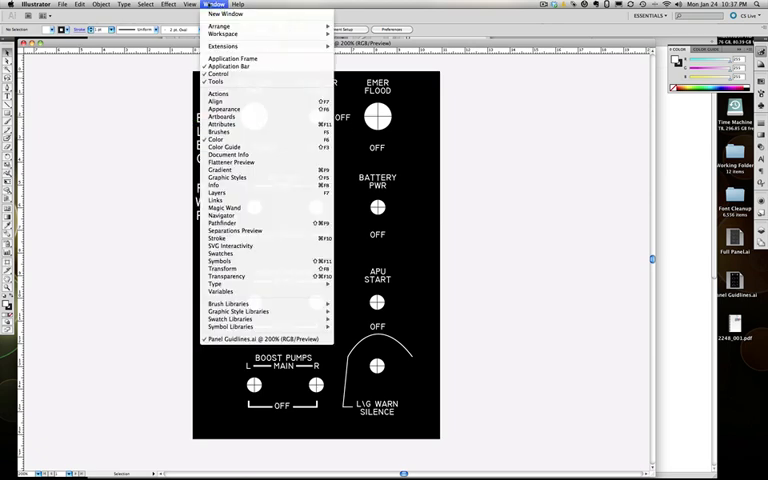
pyautogui.click(188, 4)
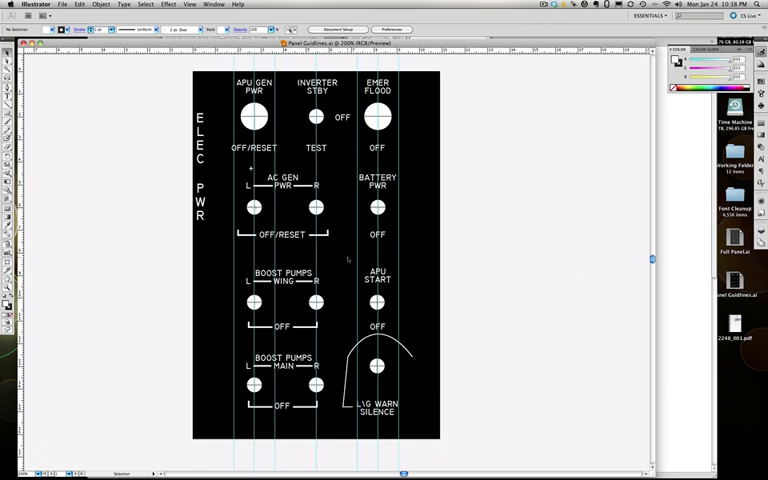
pyautogui.moveTo(472, 264)
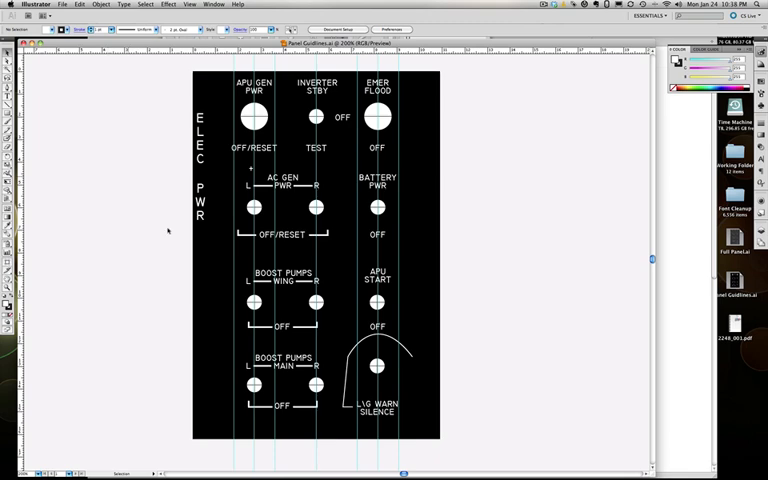
pyautogui.moveTo(204, 232)
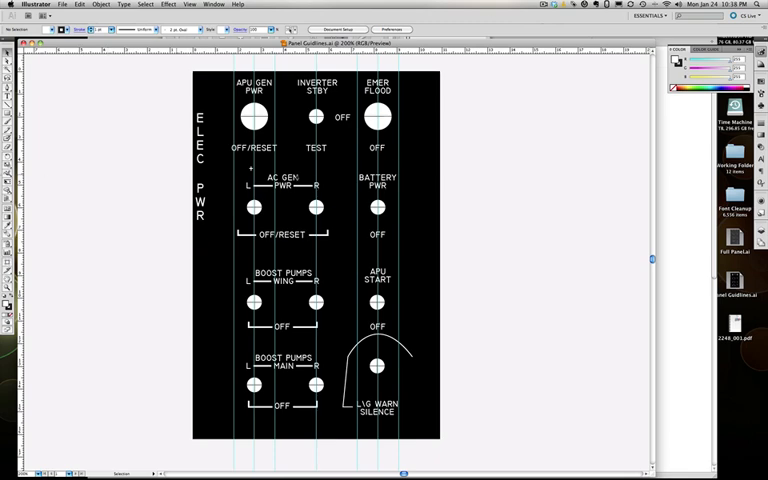
pyautogui.moveTo(424, 244)
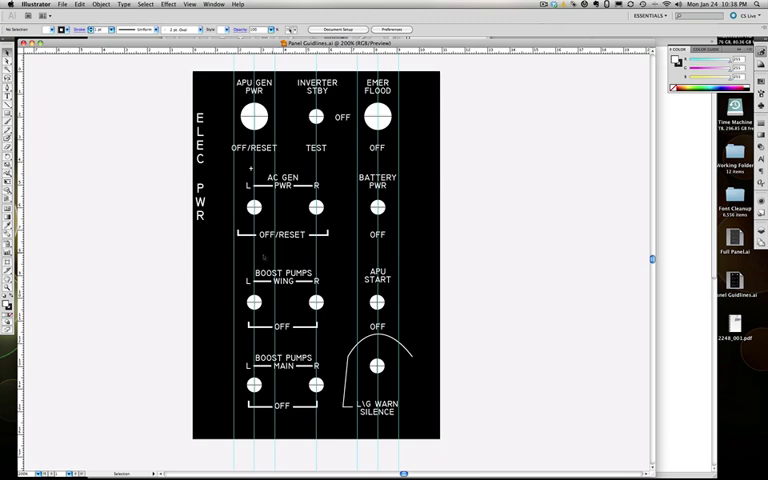
pyautogui.moveTo(504, 236)
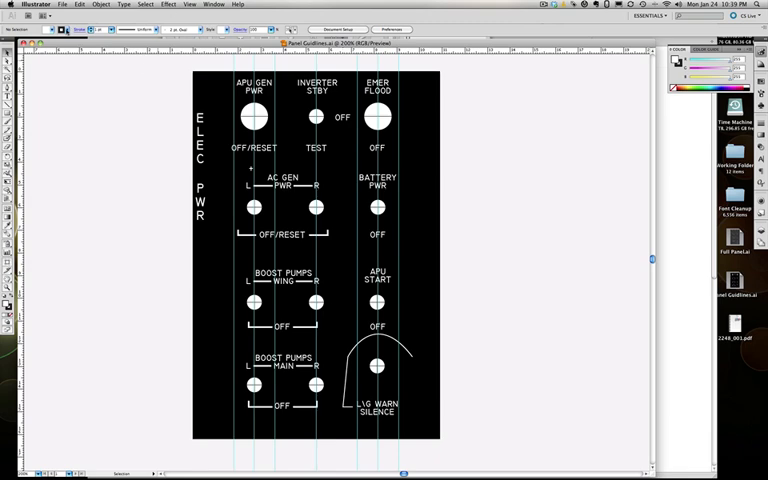
pyautogui.moveTo(384, 456)
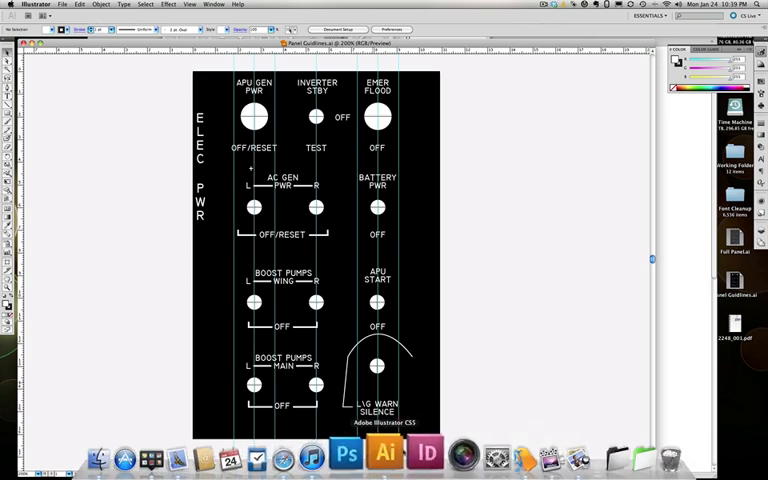